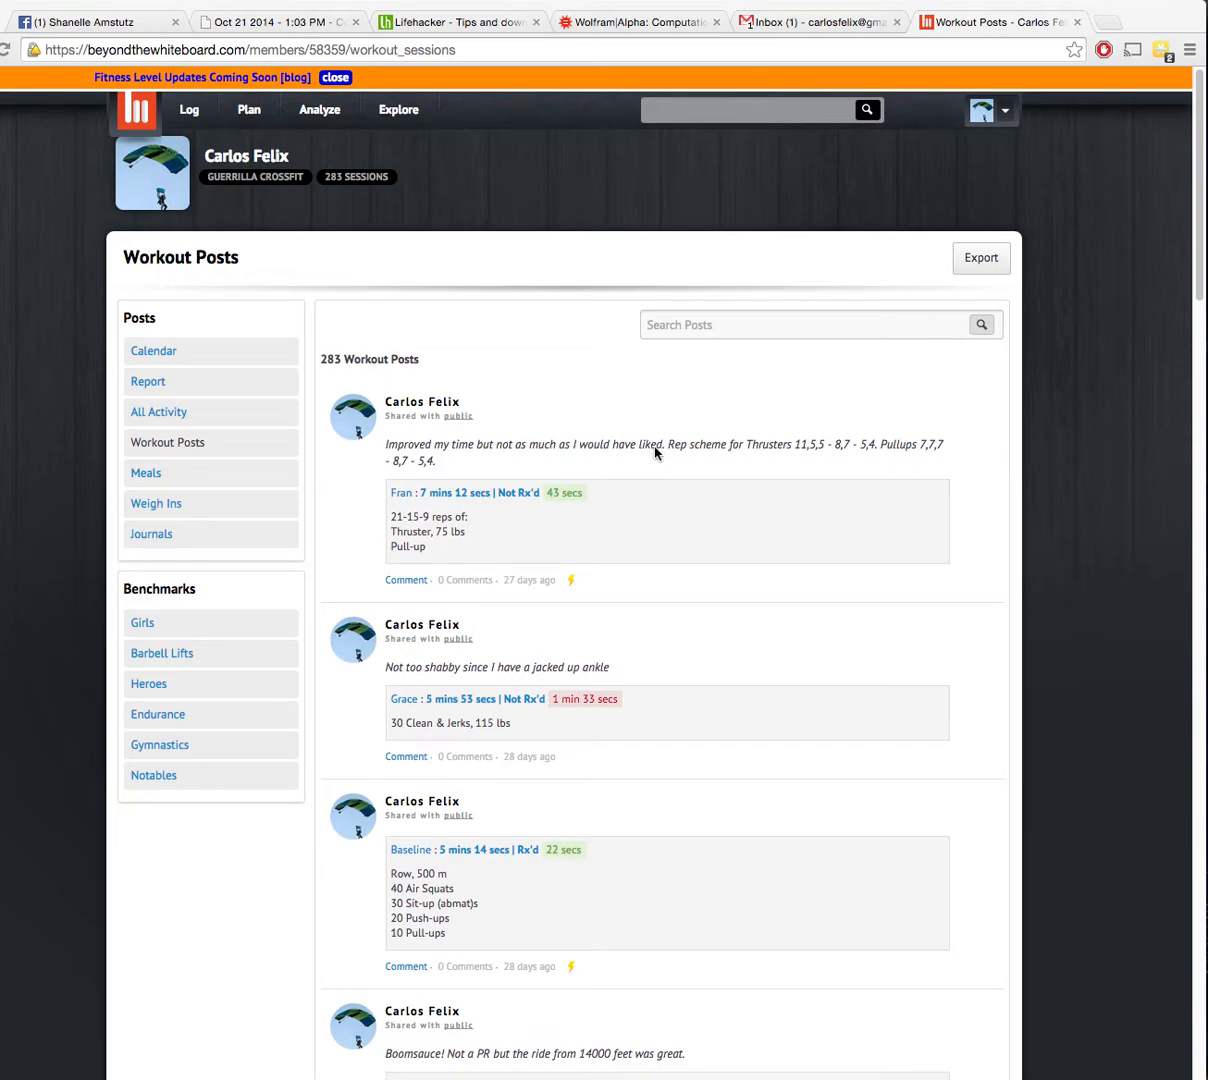
mouse_move(372, 140)
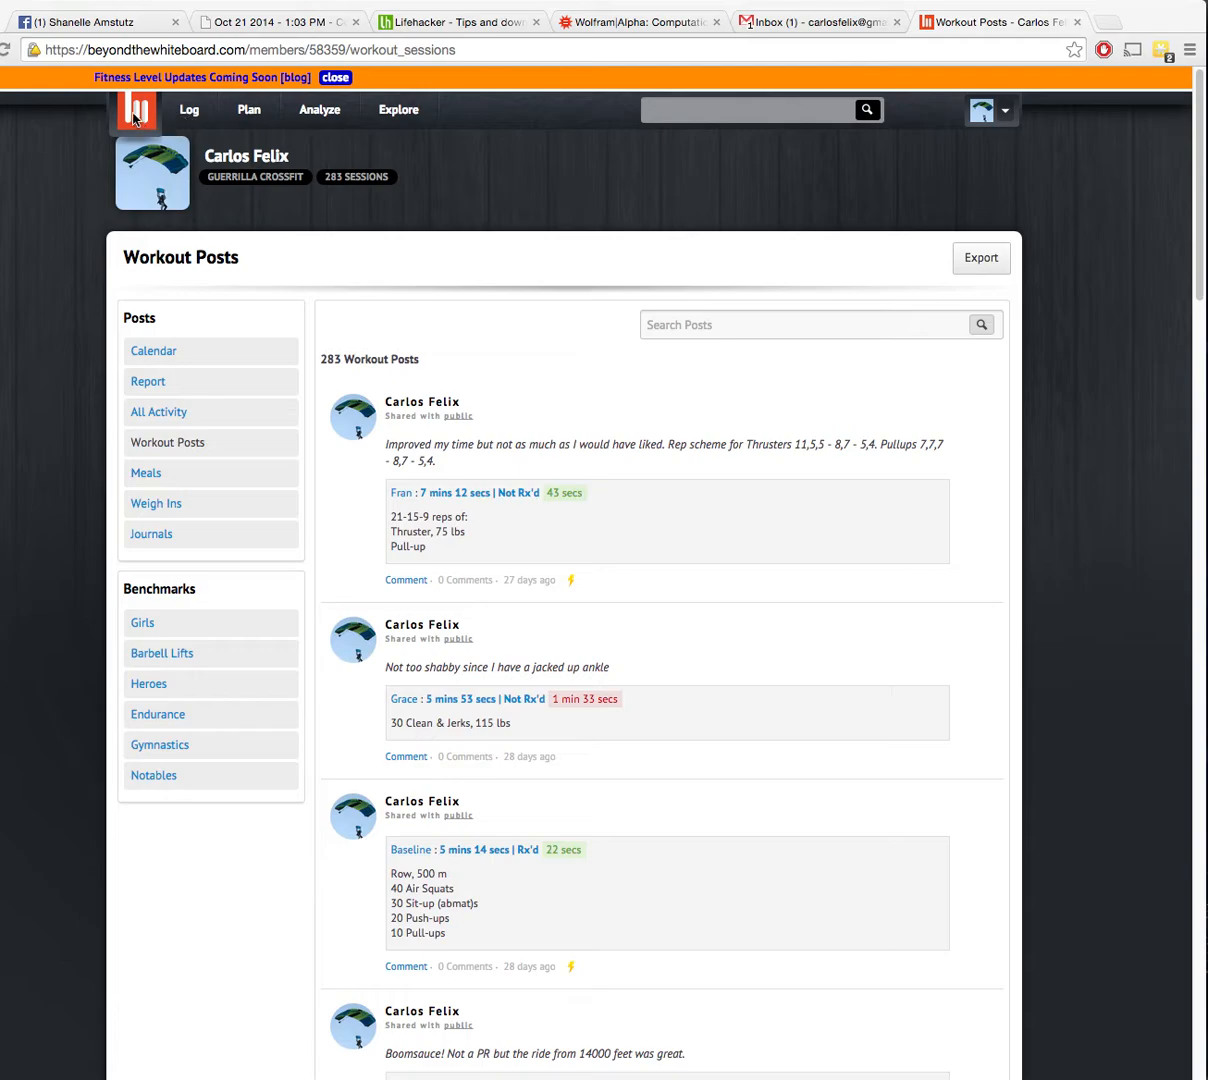
mouse_move(163, 92)
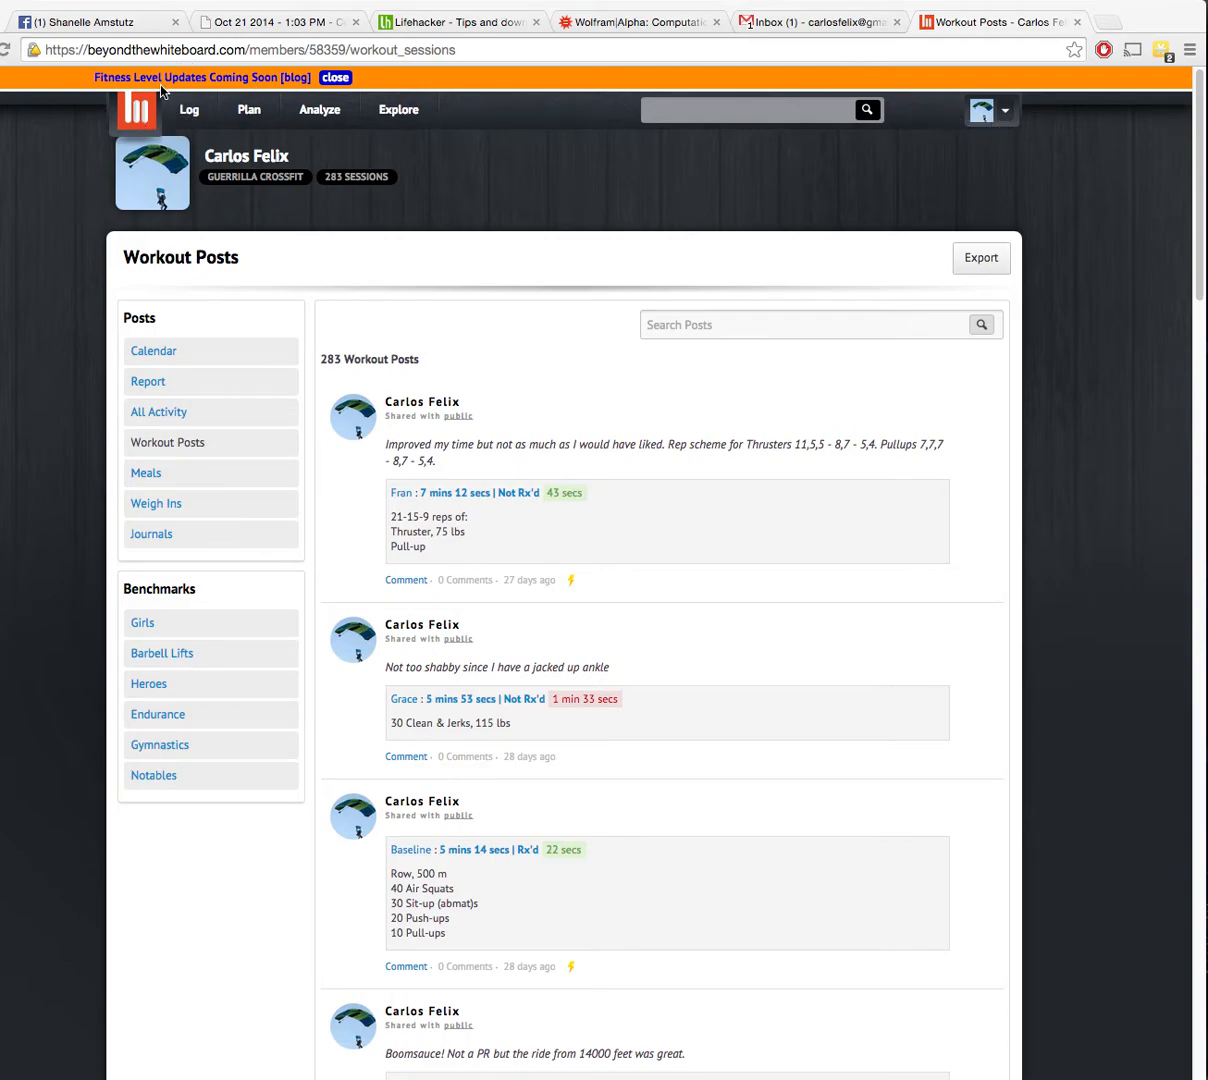
mouse_move(143, 362)
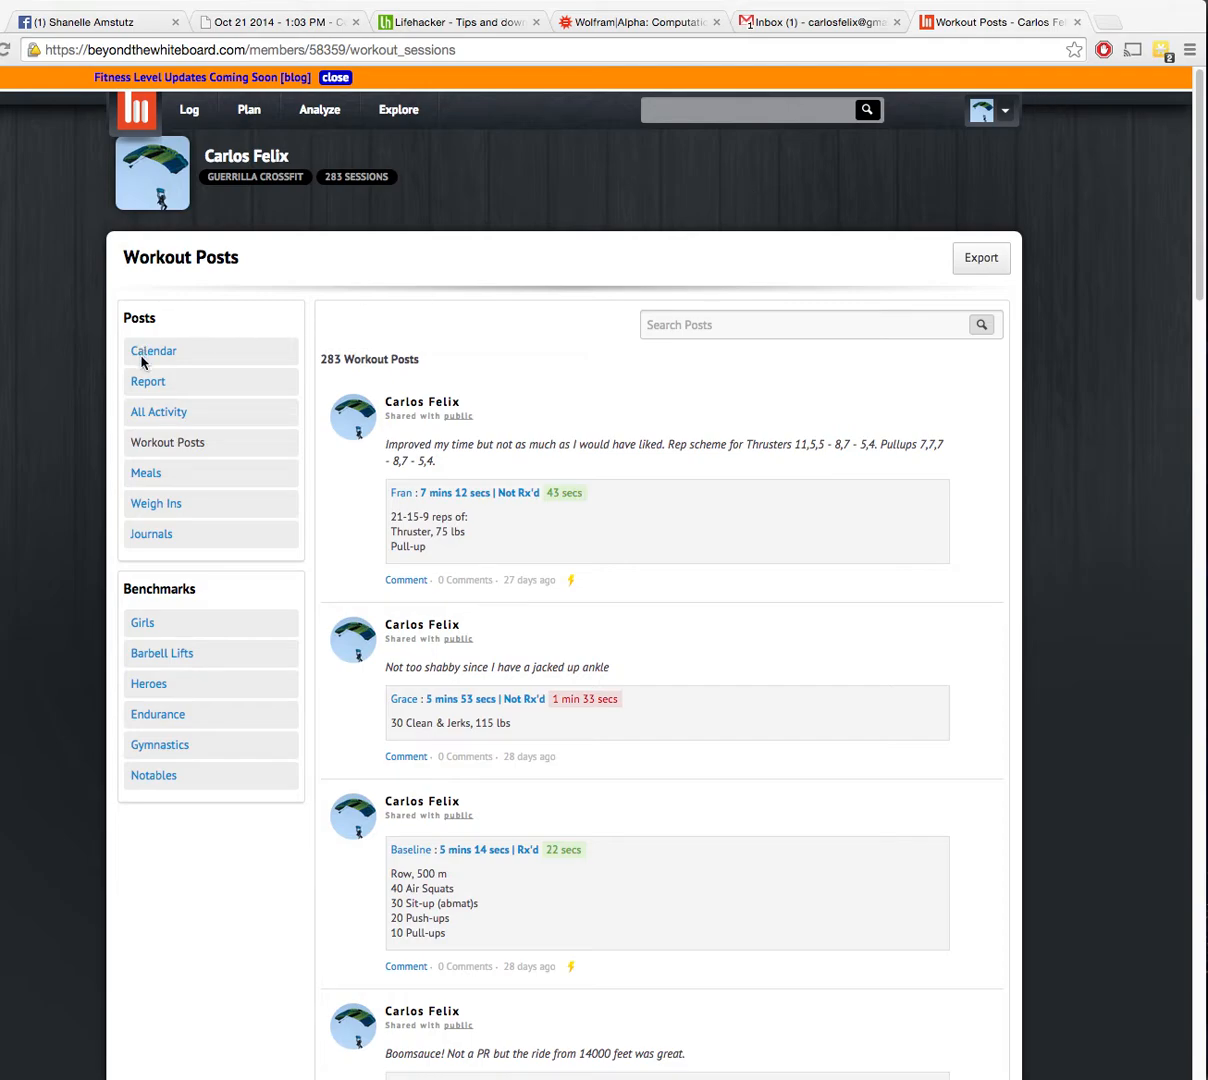
- Open the Calendar view from the Posts sidebar to show October 2014
left_click(153, 351)
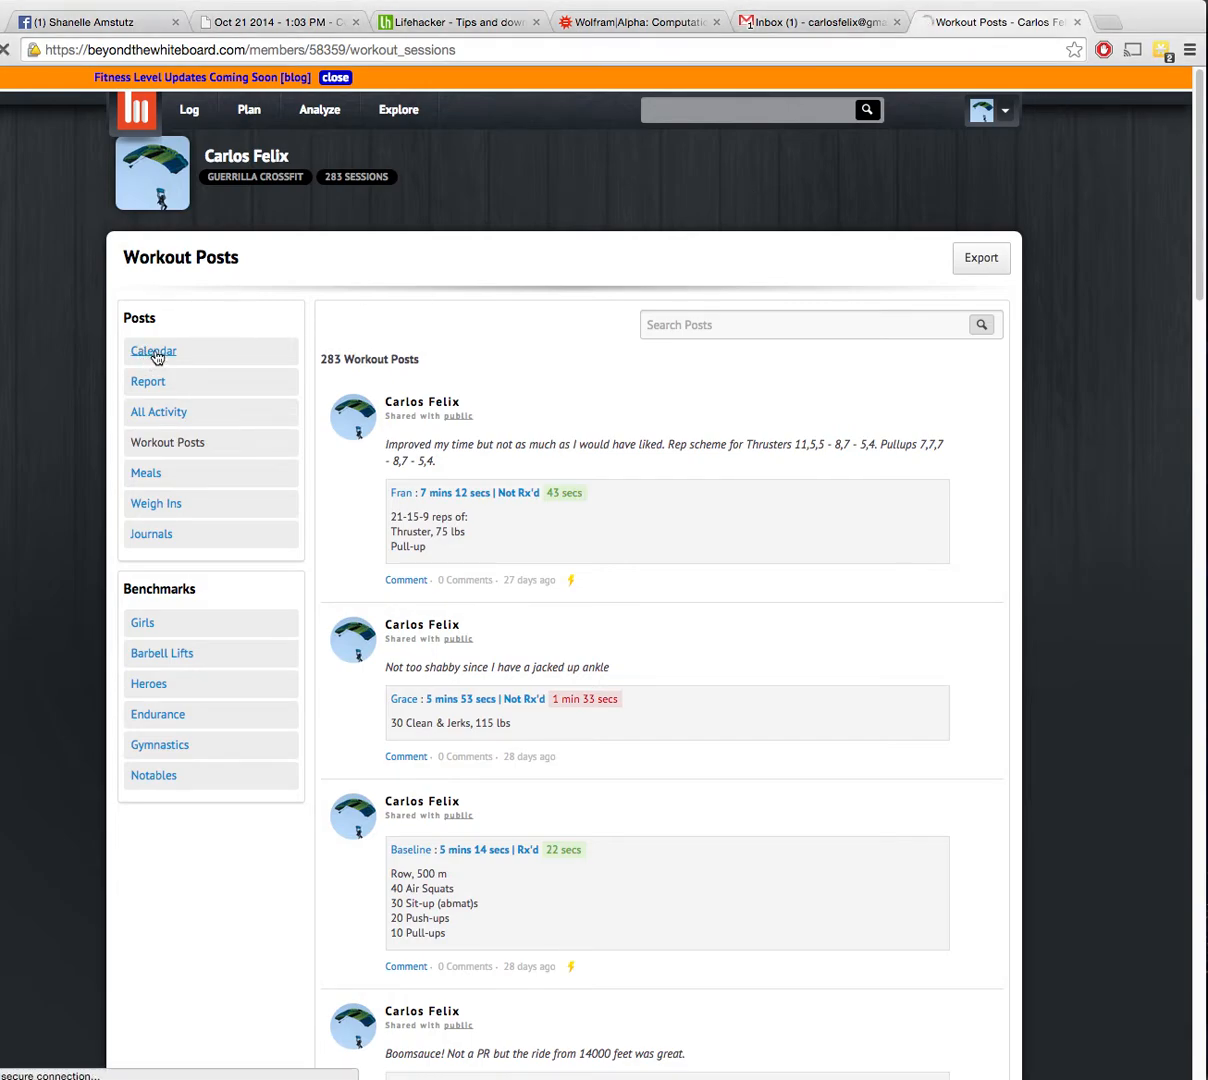
left_click(153, 351)
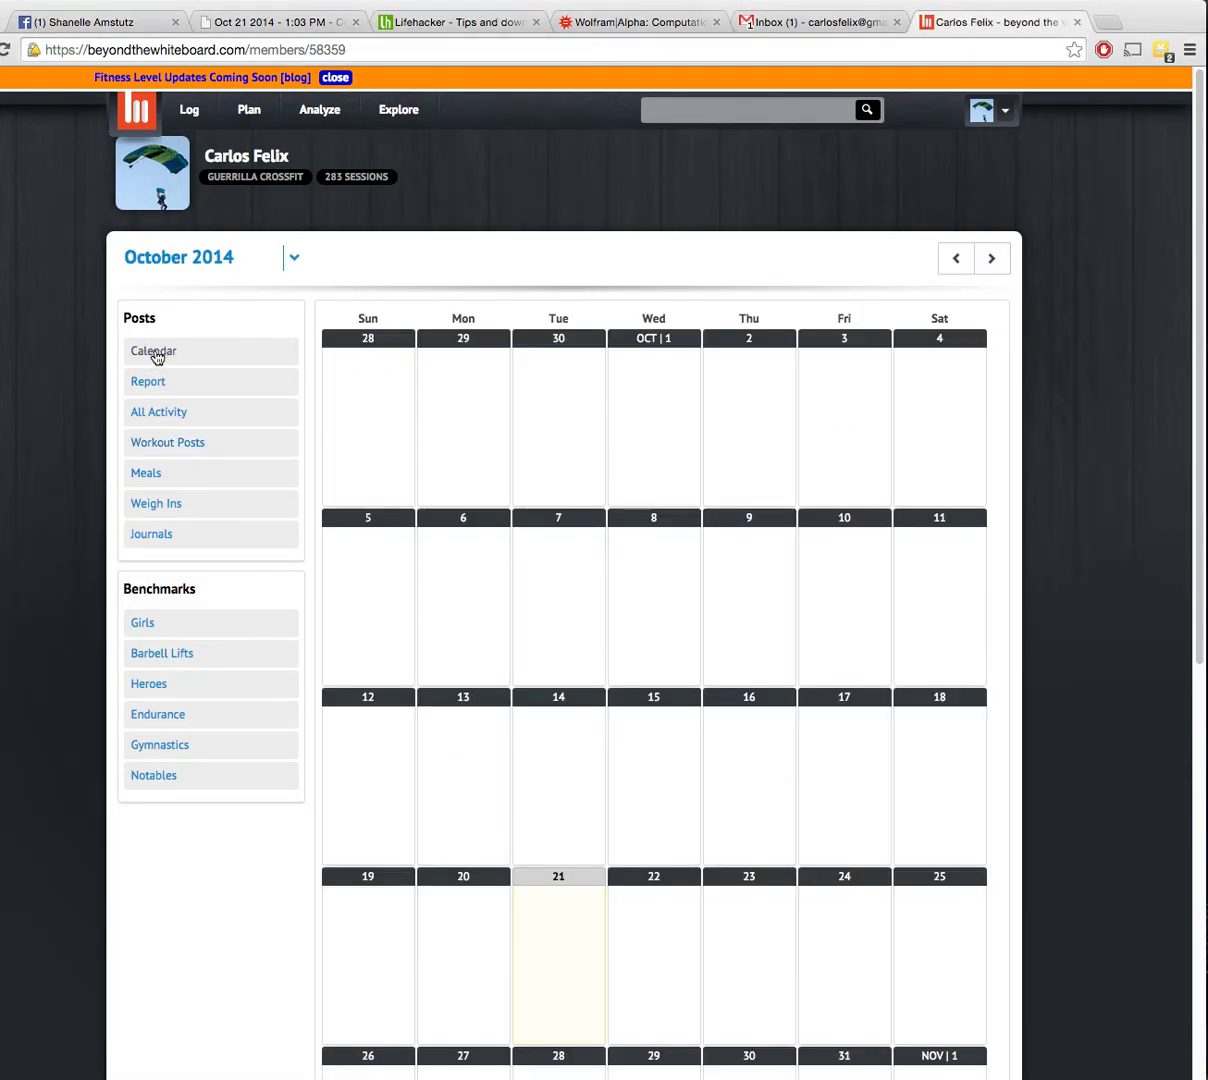
mouse_move(167, 442)
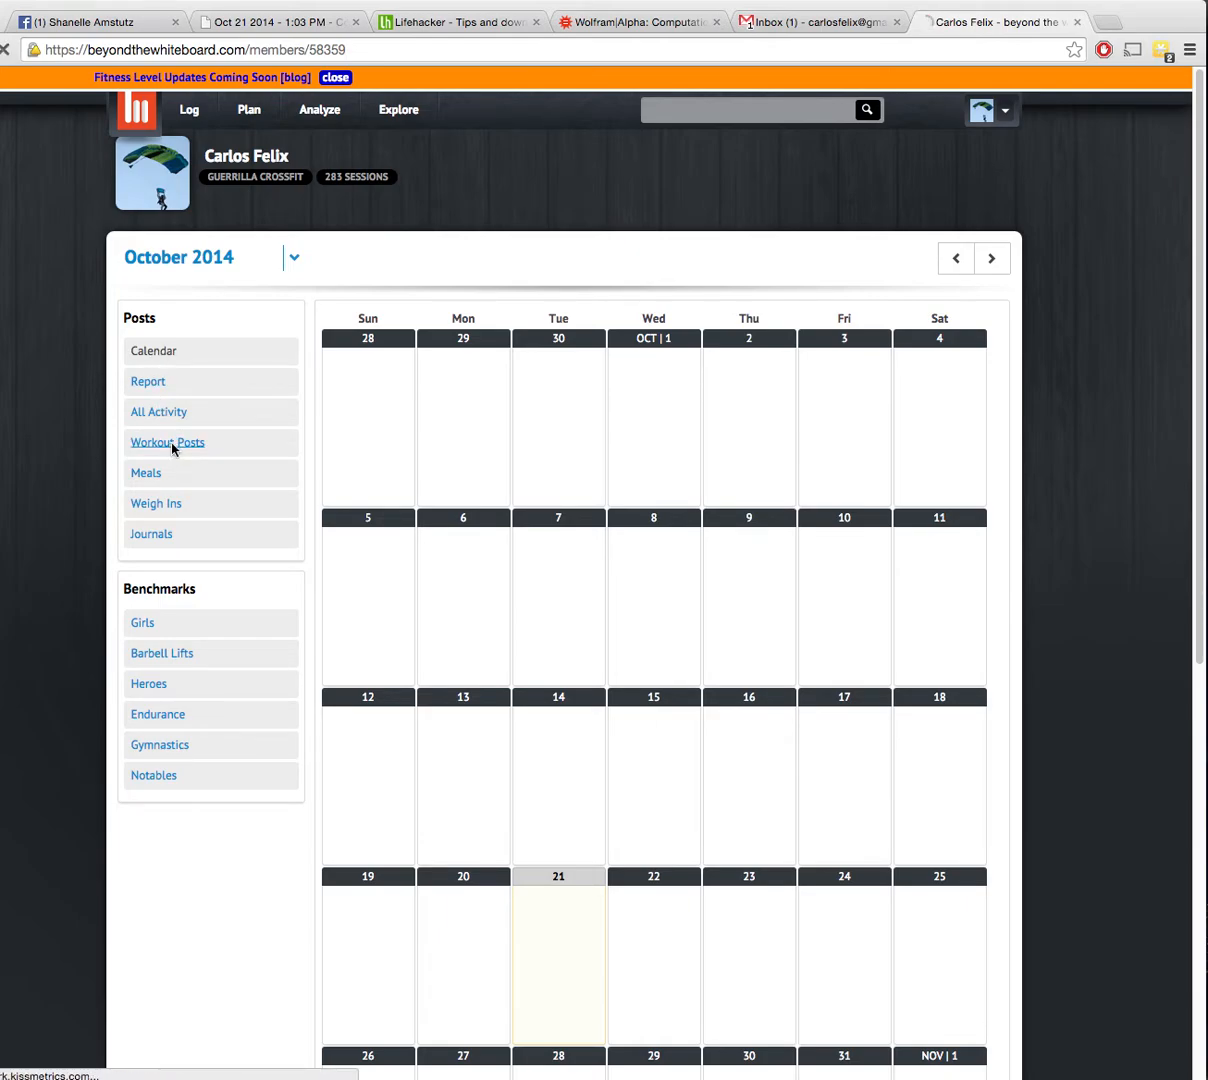
- Go back to the Workout Posts list showing all 283 logged posts
left_click(167, 442)
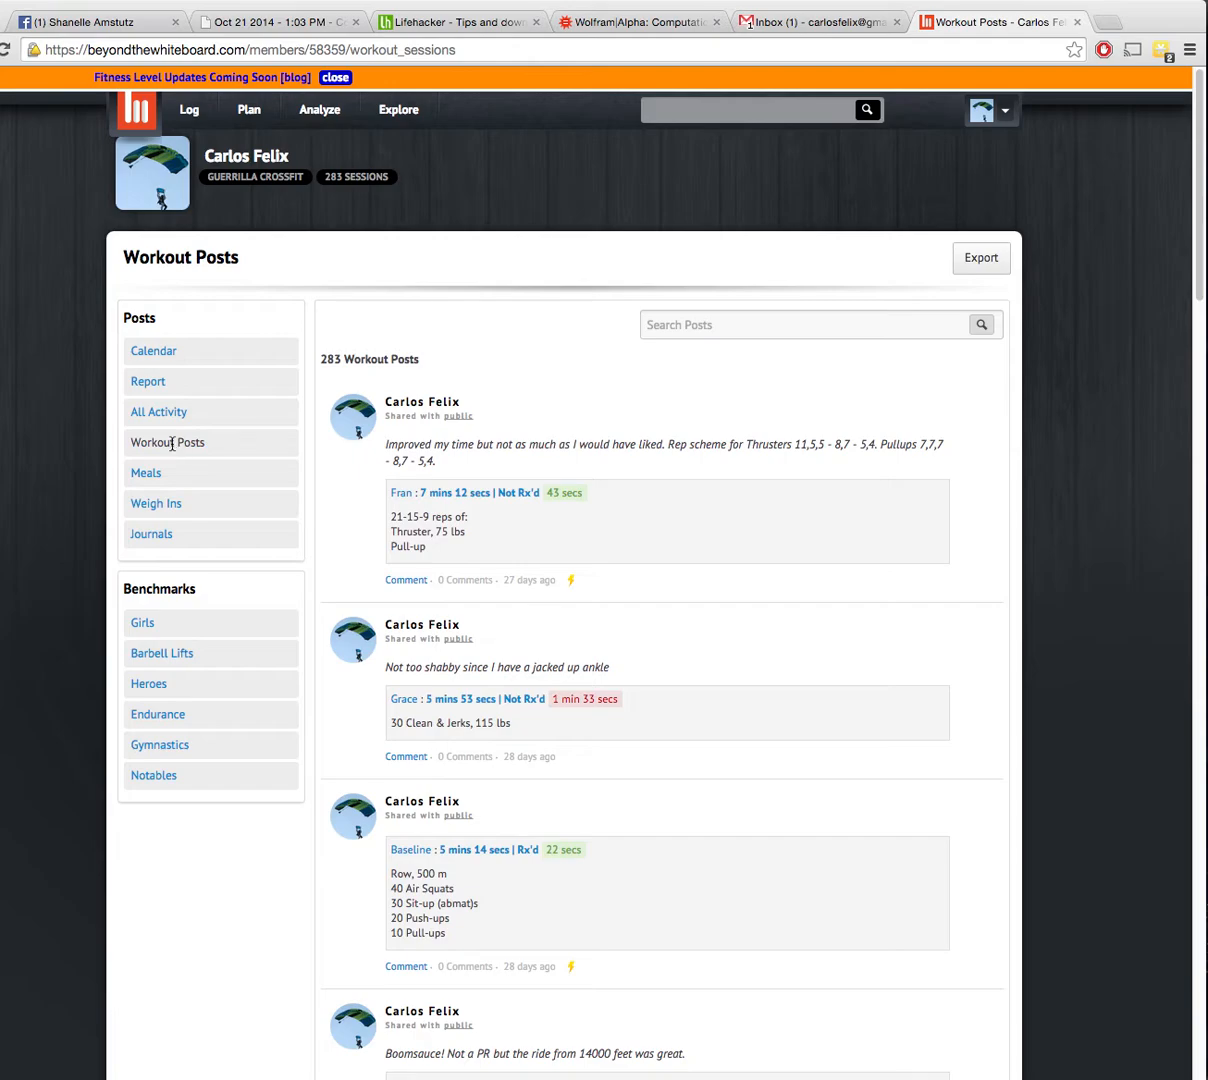
left_click(980, 258)
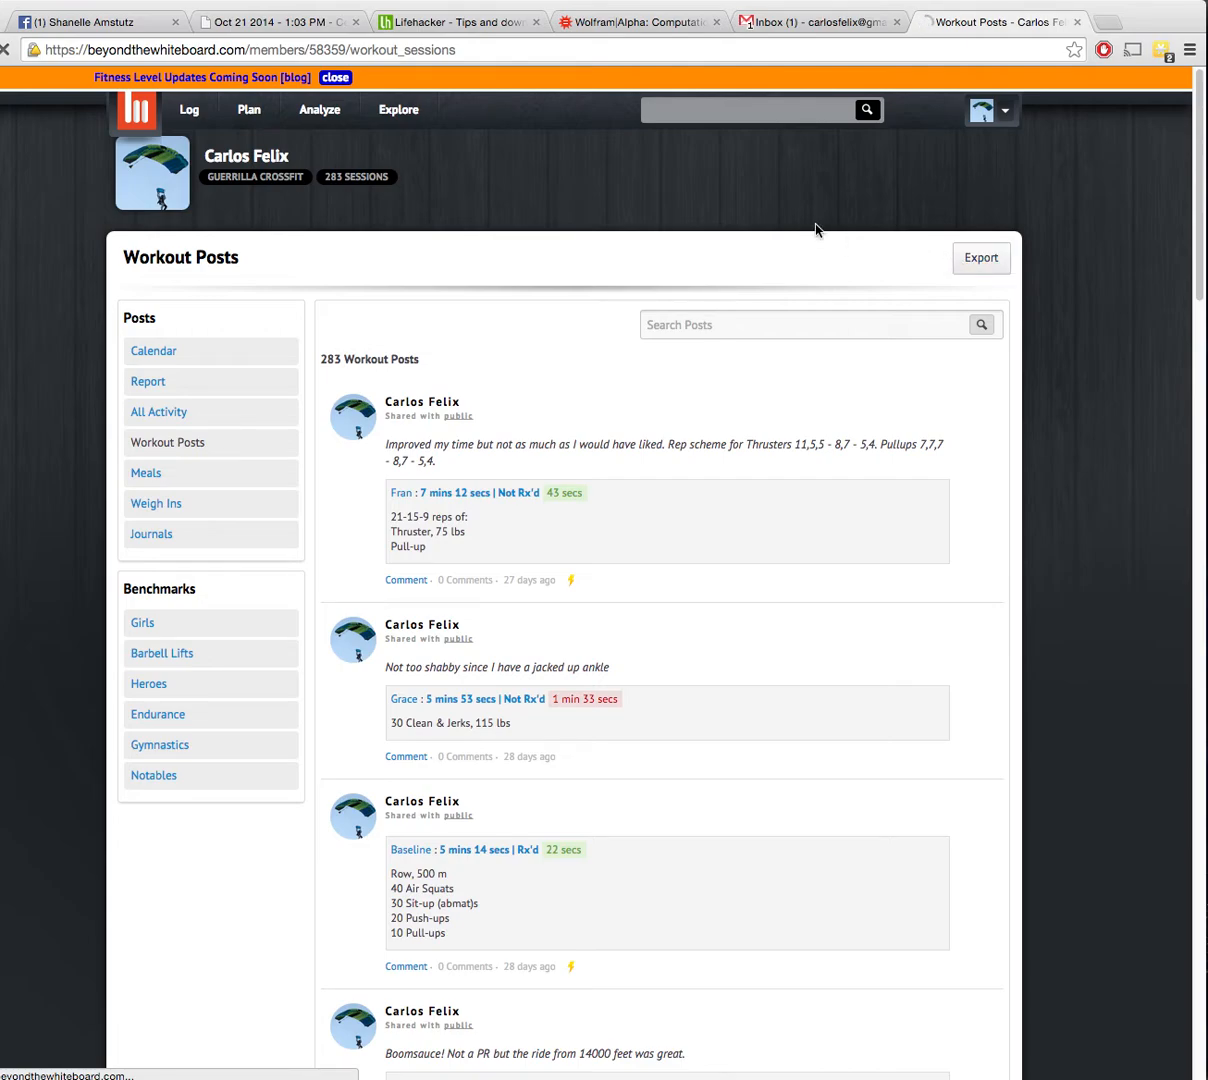
- Export the workout posts to data.csv with the Export button
left_click(979, 258)
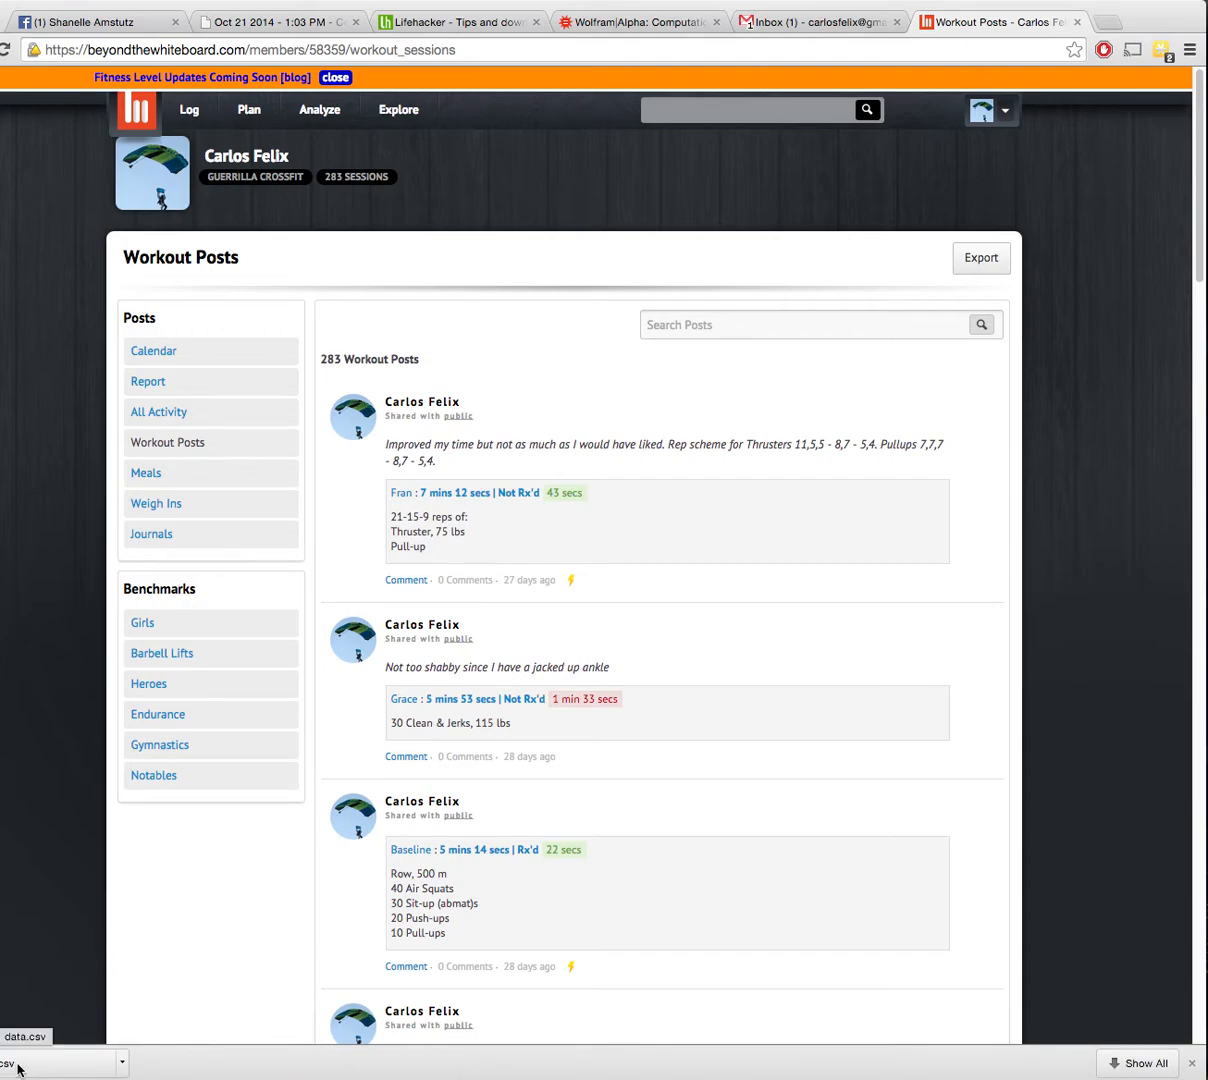
mouse_move(10, 1068)
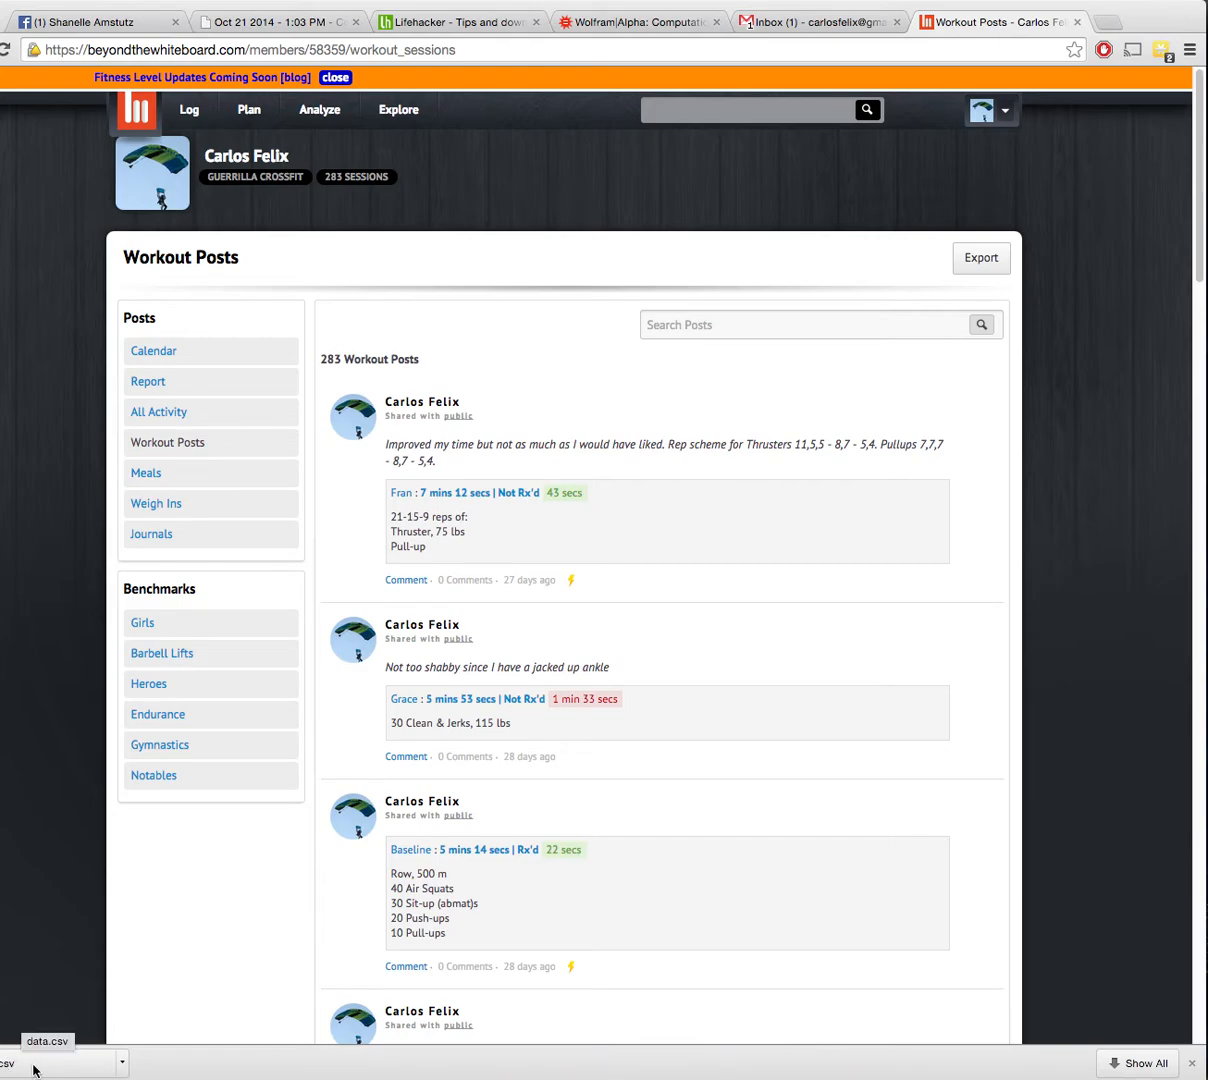
mouse_move(105, 1065)
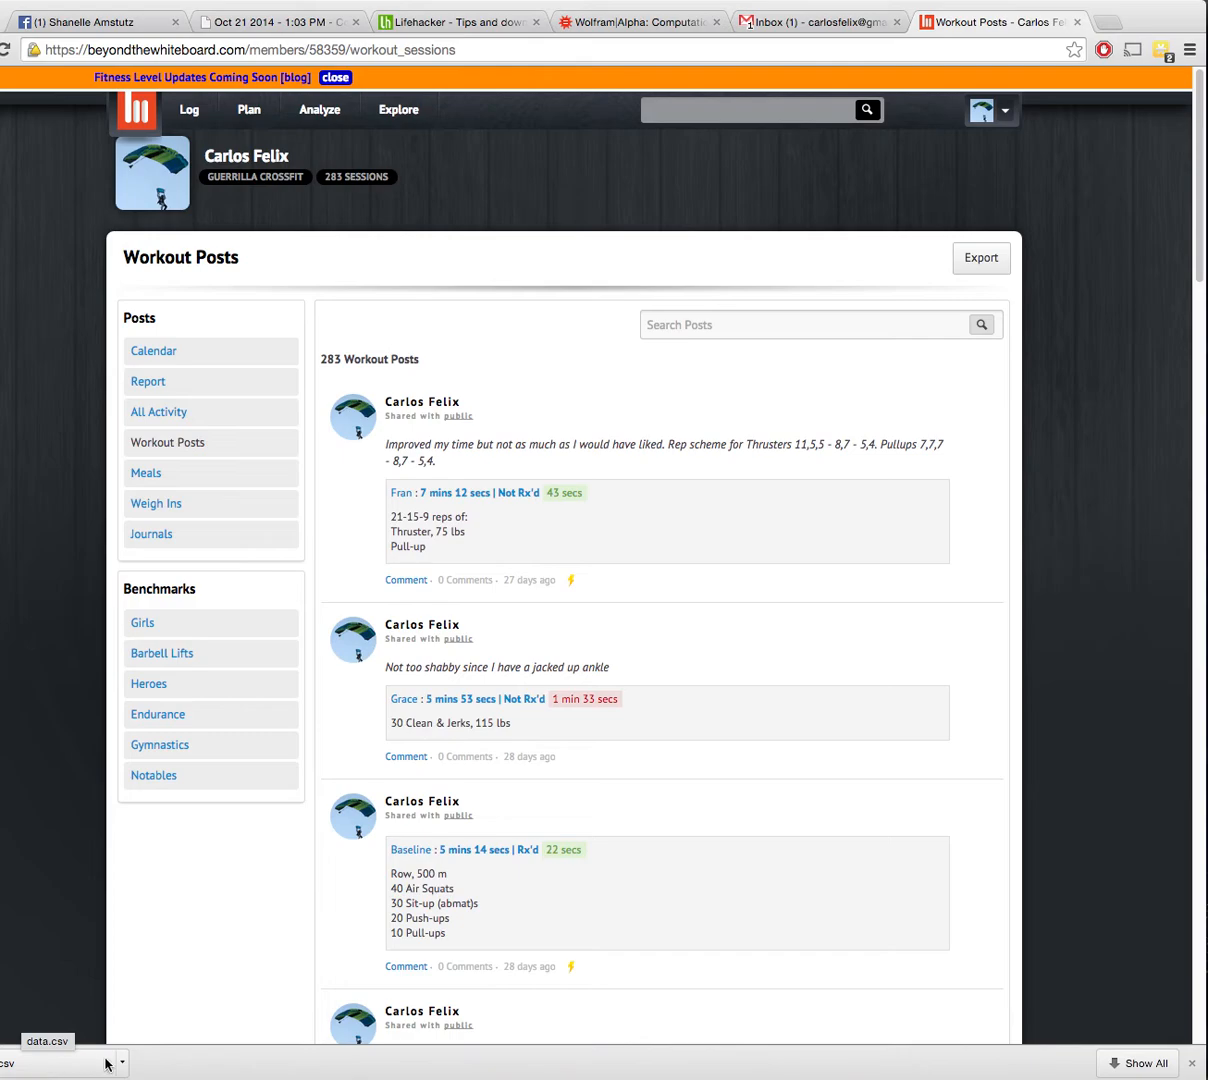
mouse_move(828, 399)
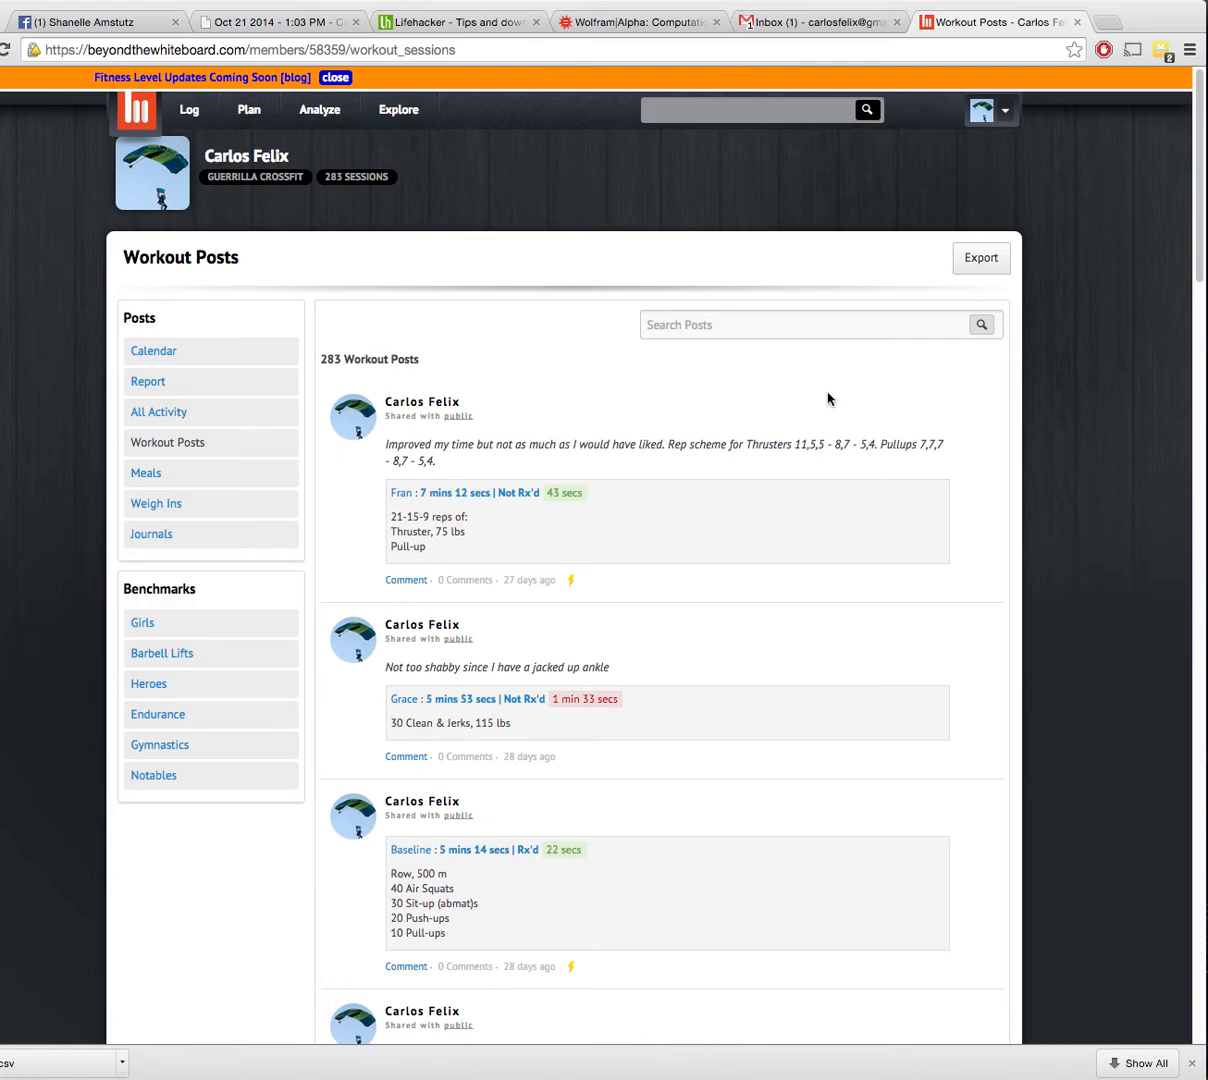
mouse_move(899, 302)
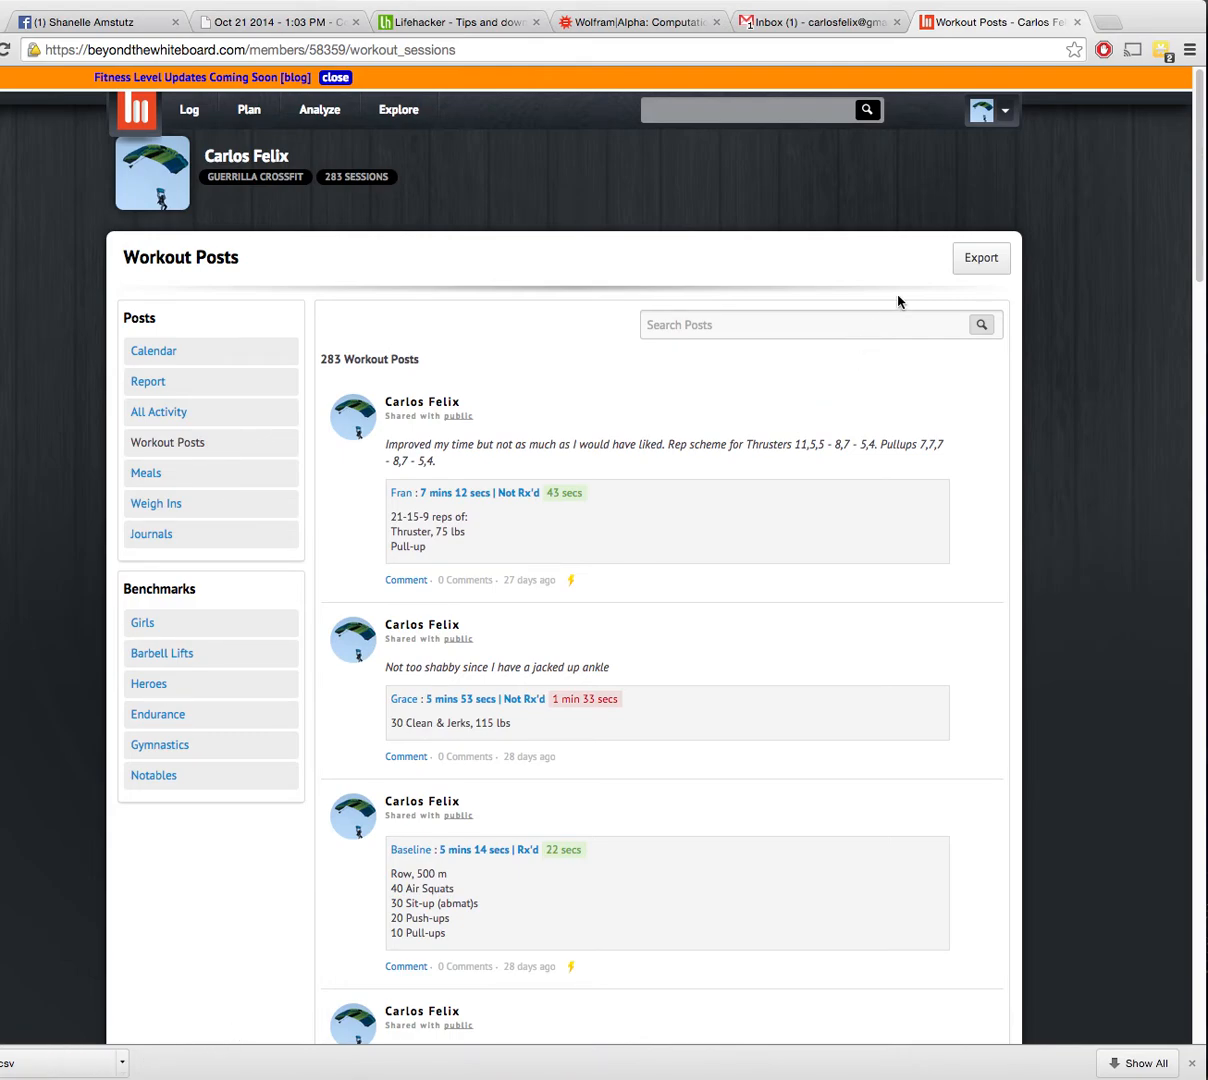